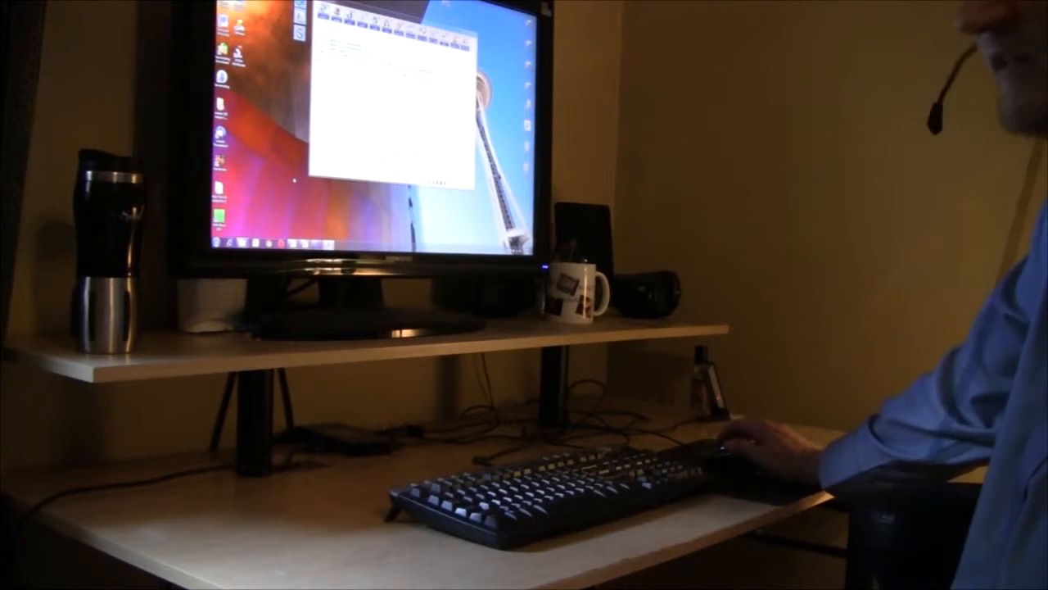
pyautogui.write('MARYLAND')
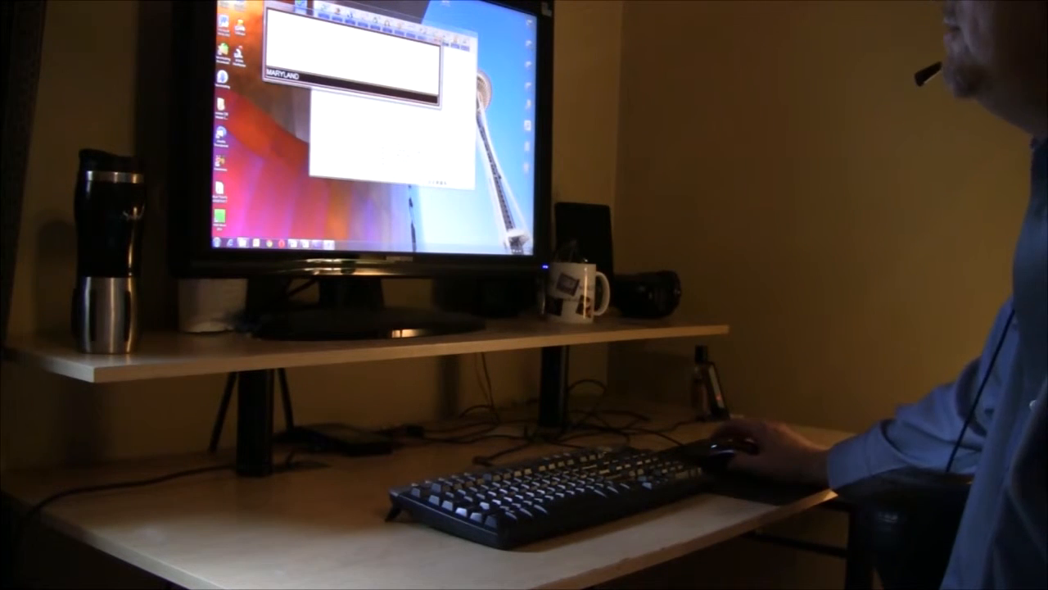
pyautogui.write('BB')
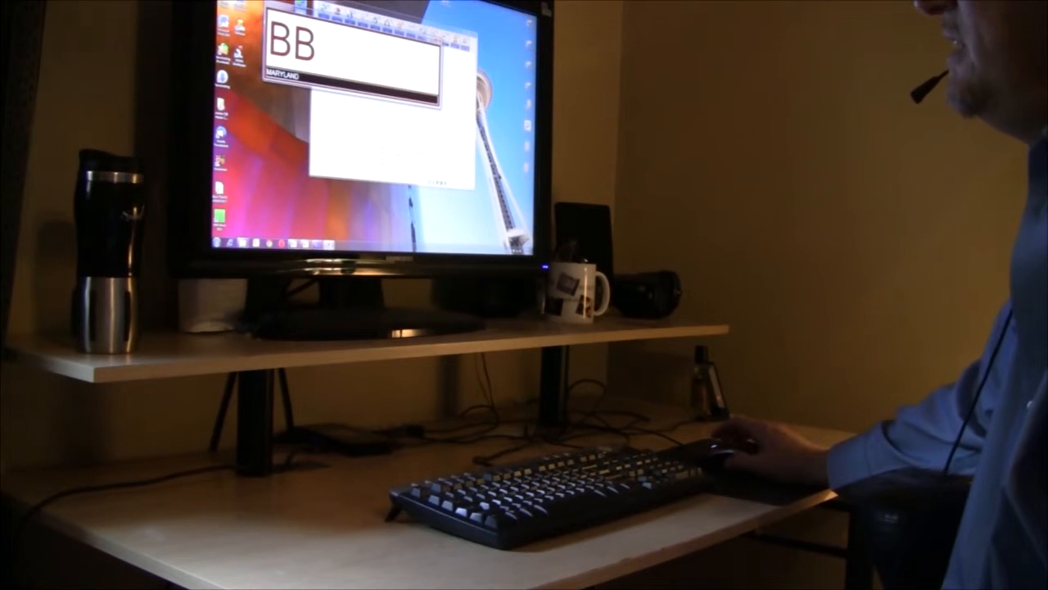
pyautogui.write('D')
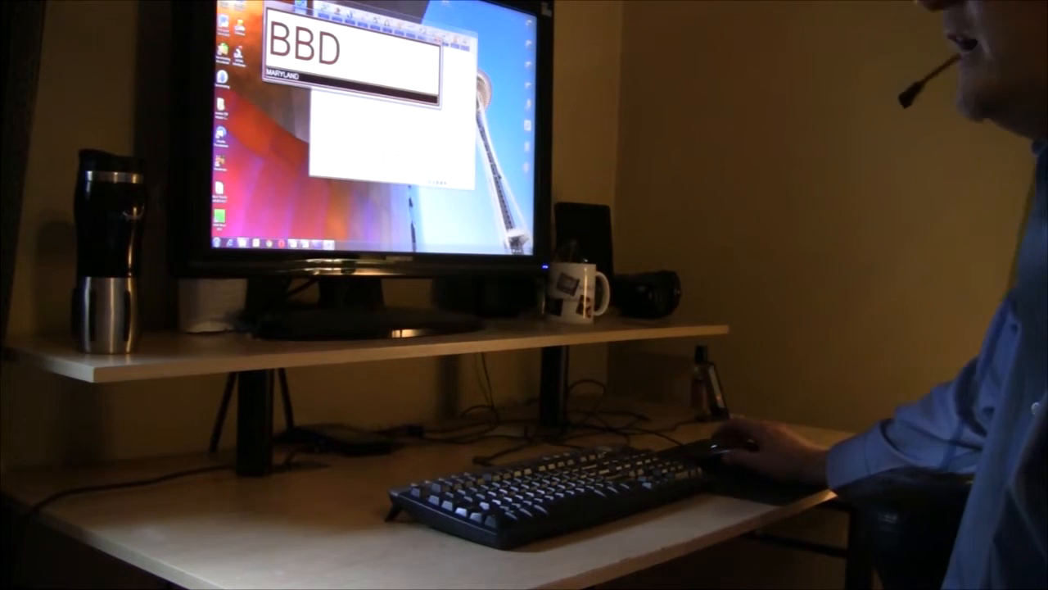
pyautogui.write('7479')
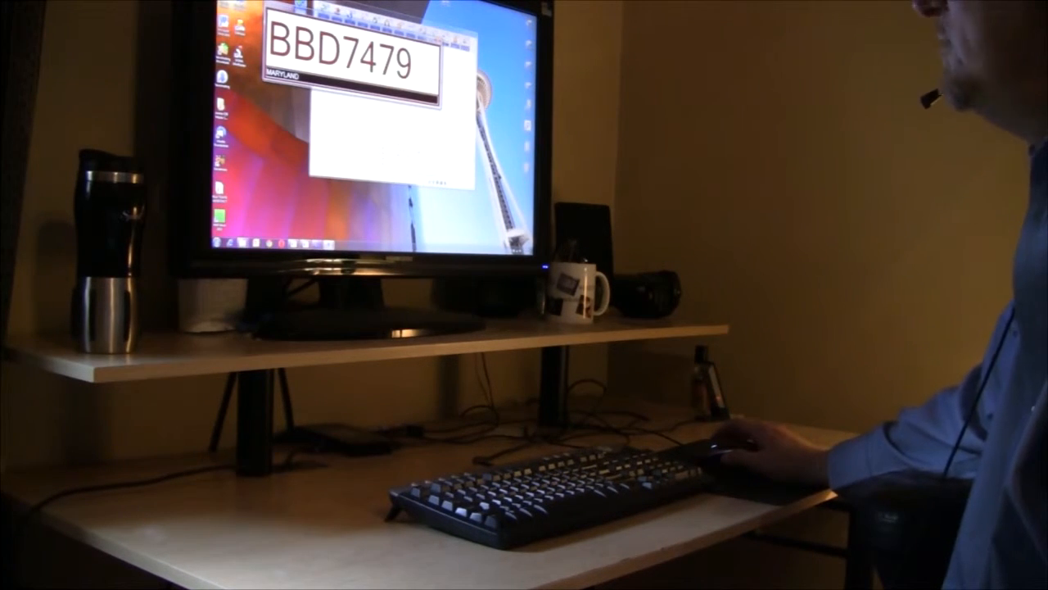